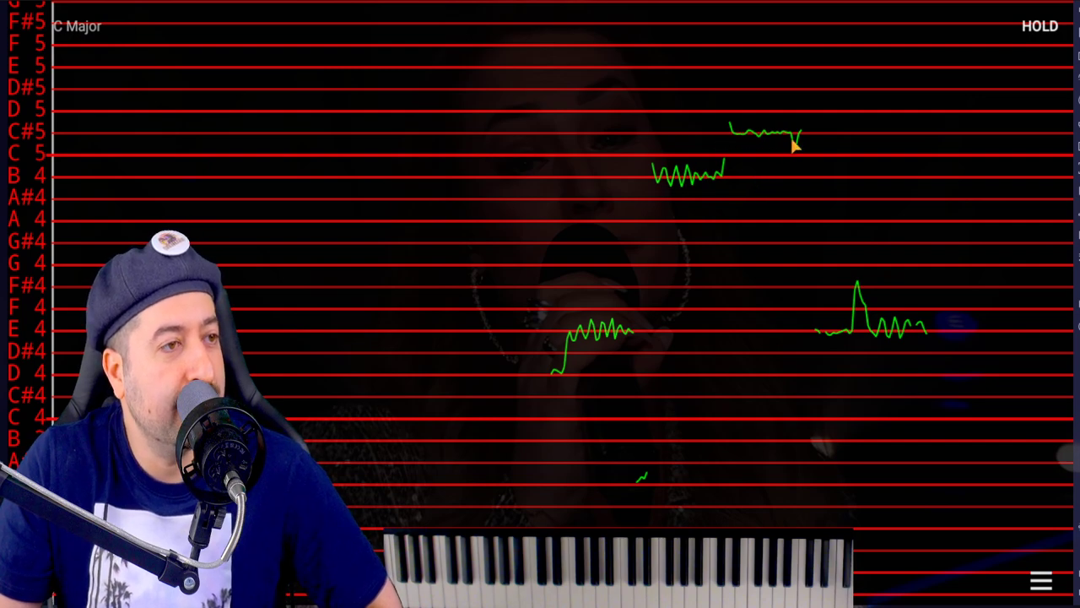
{"action": "mouse_move", "coordinate": [847, 339]}
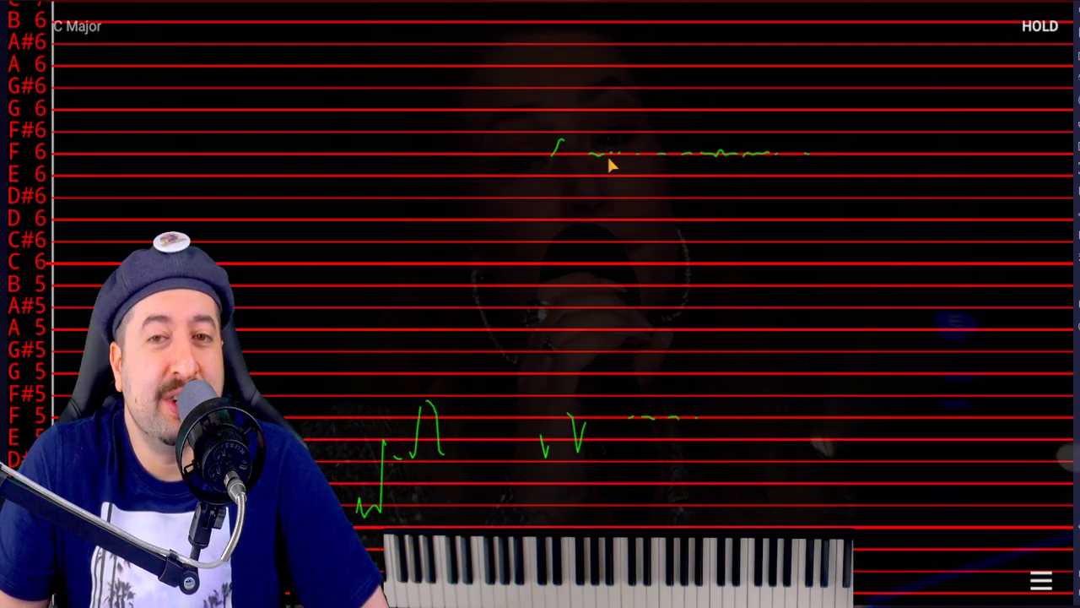
{"action": "mouse_move", "coordinate": [645, 169]}
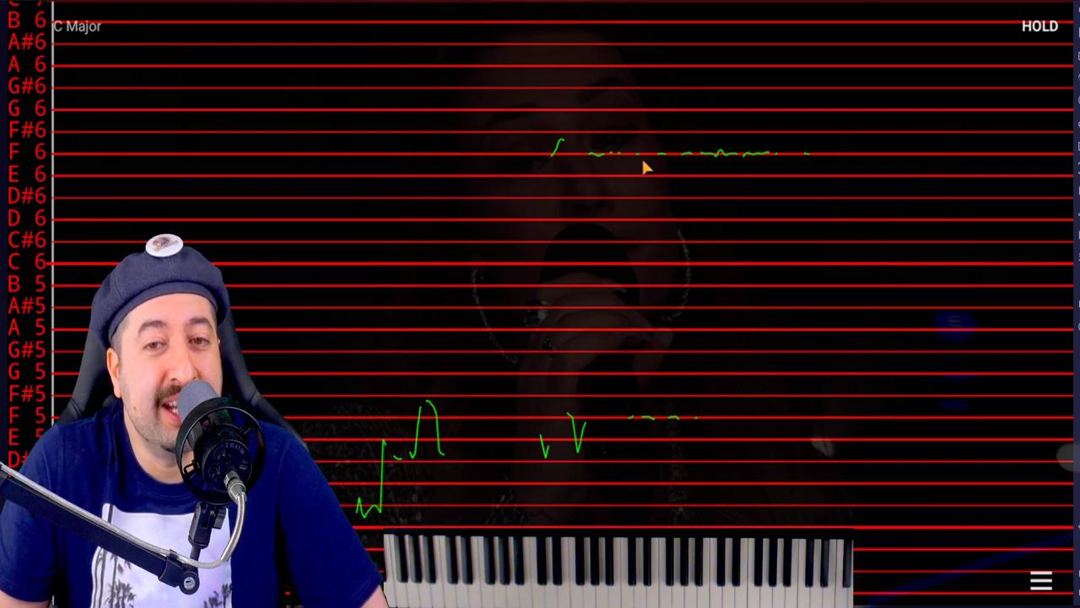
{"action": "mouse_move", "coordinate": [628, 172]}
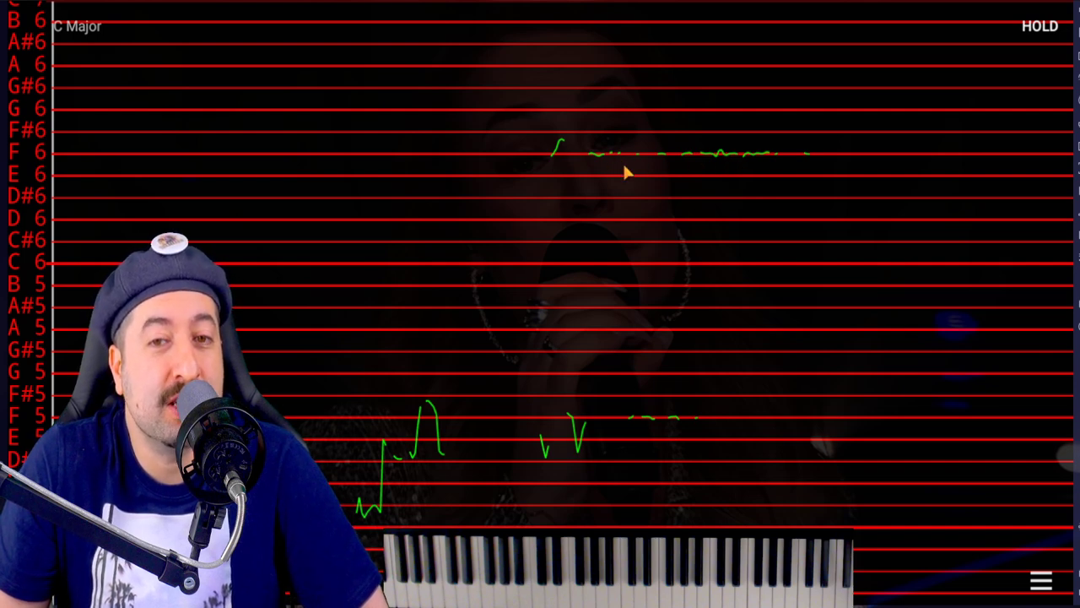